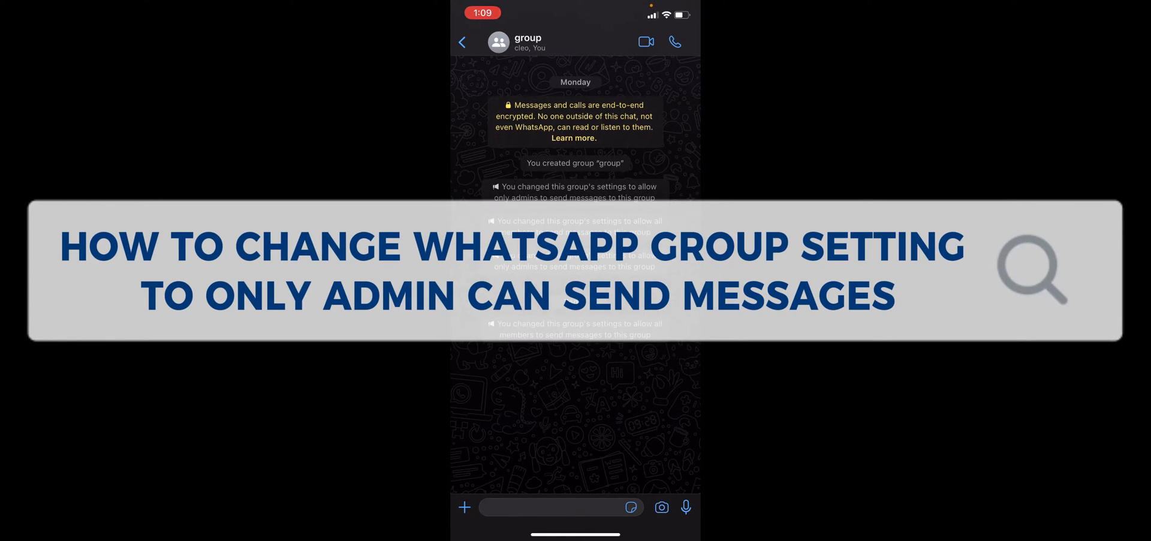
# - Open the Group Info page for the chat named 'group' from its header
pyautogui.click(525, 42)
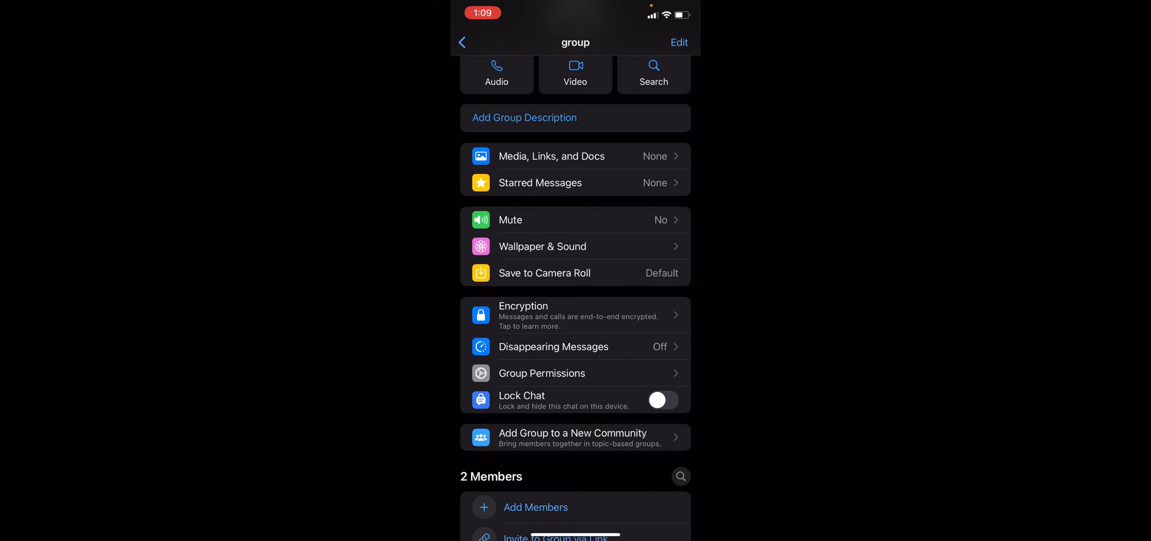
# - Open Group Permissions from the group info list
pyautogui.click(541, 372)
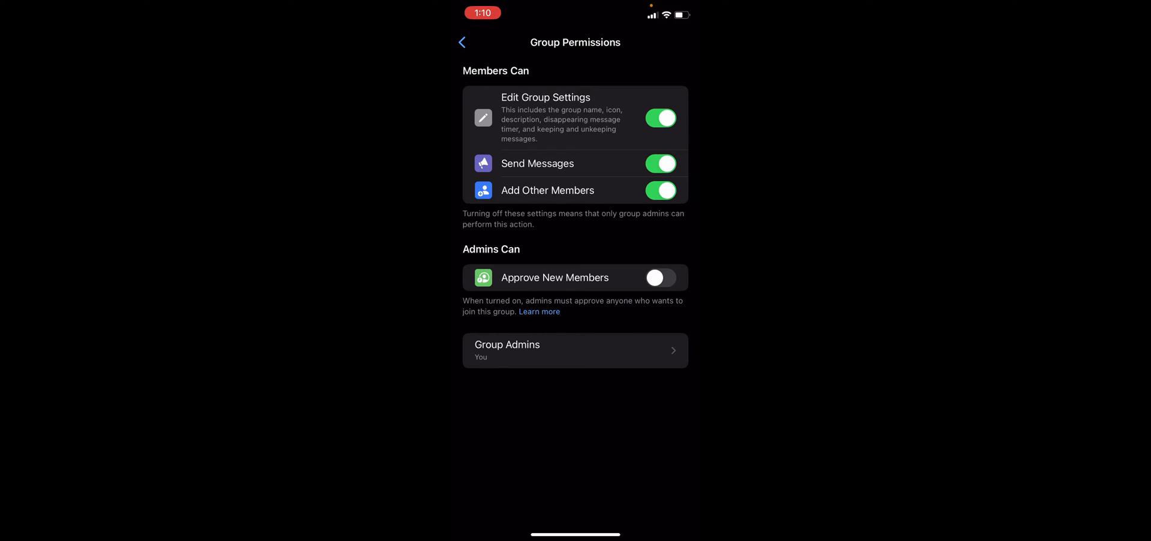
# - Turn off 'Send Messages' under Members Can, then go back to the group chat
pyautogui.click(659, 163)
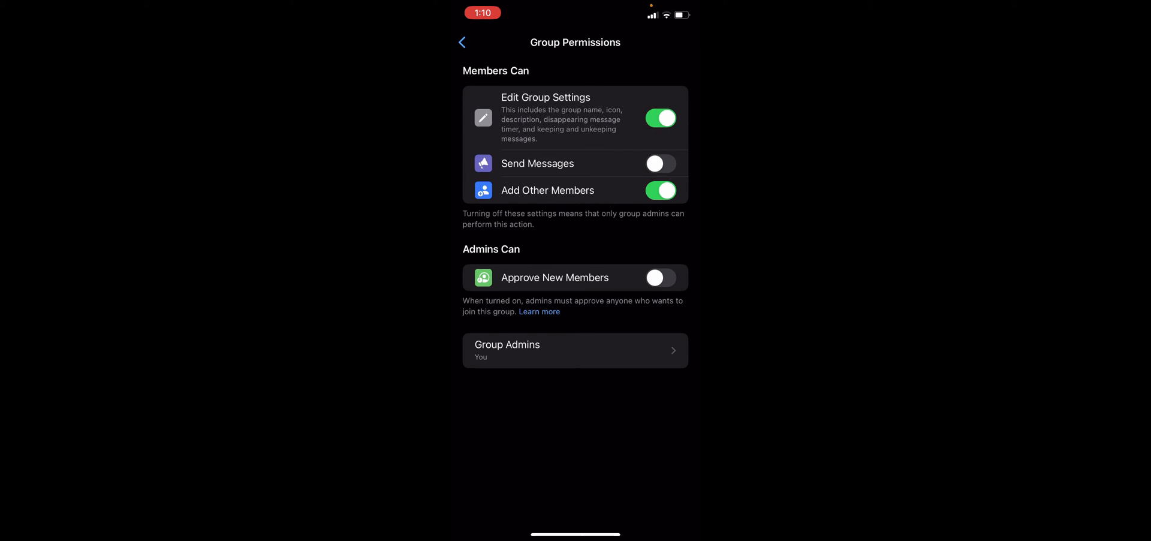
pyautogui.click(462, 42)
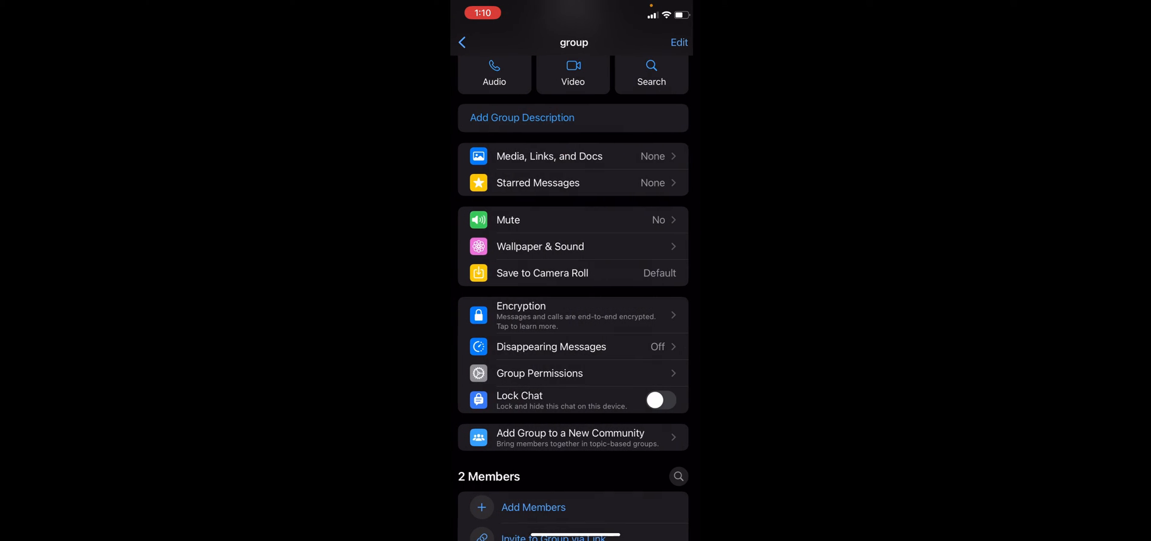
pyautogui.click(462, 42)
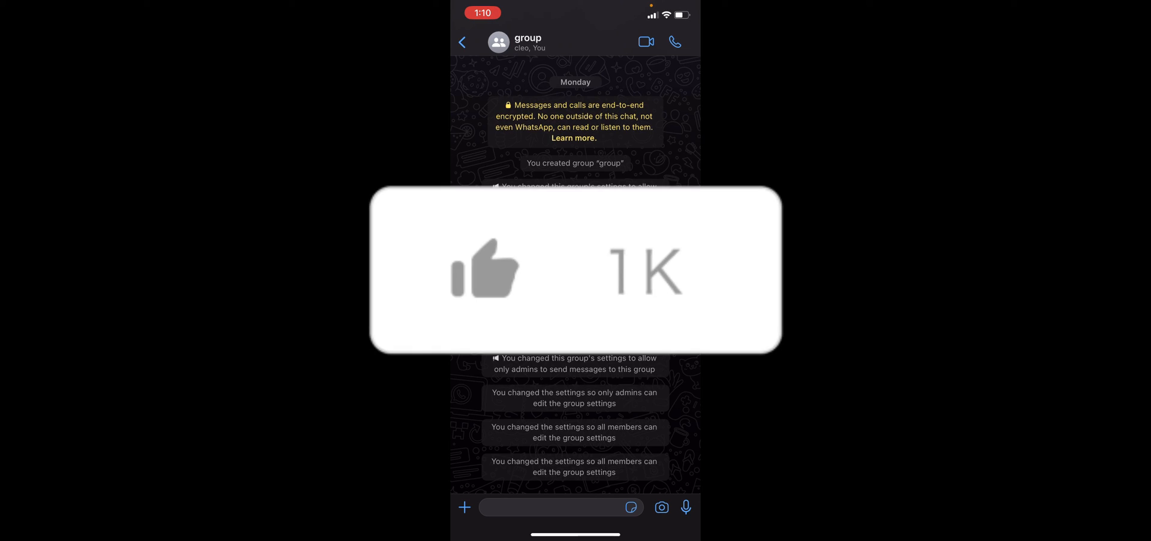